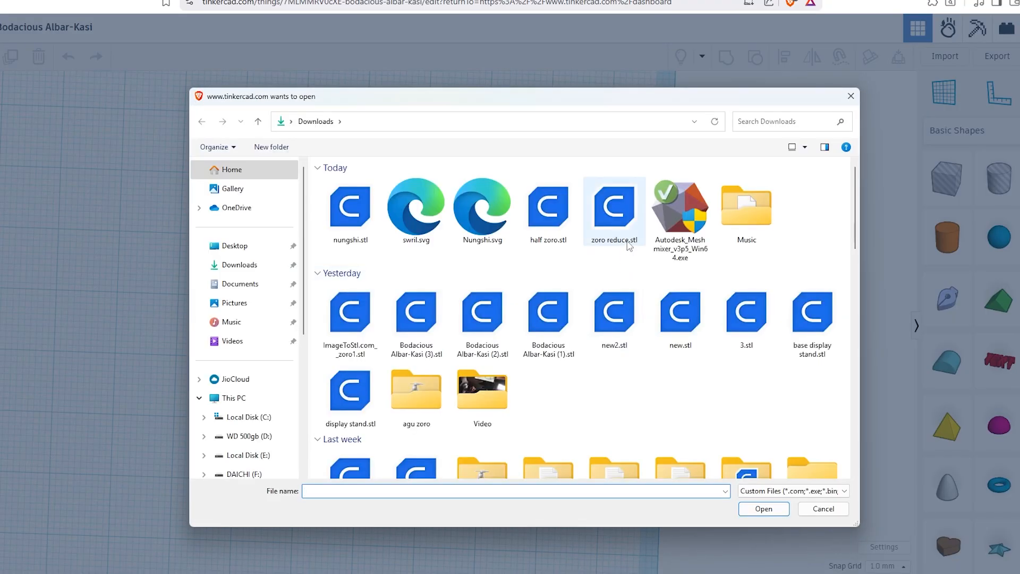
# Import ImageToStl.com__zoro1.stl from Downloads, a 783,678-face Zoro figure mesh
pyautogui.click(350, 312)
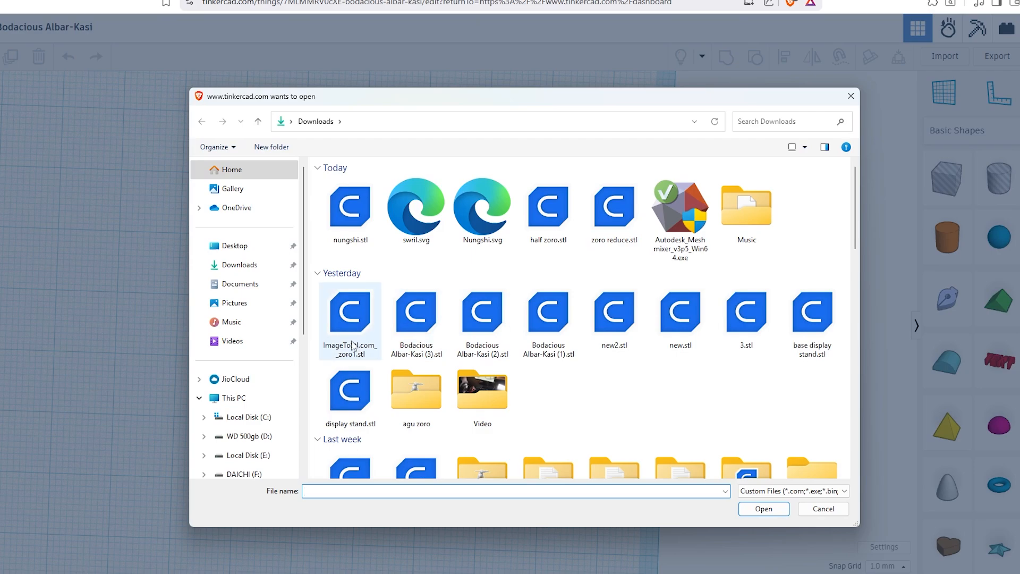
pyautogui.click(822, 508)
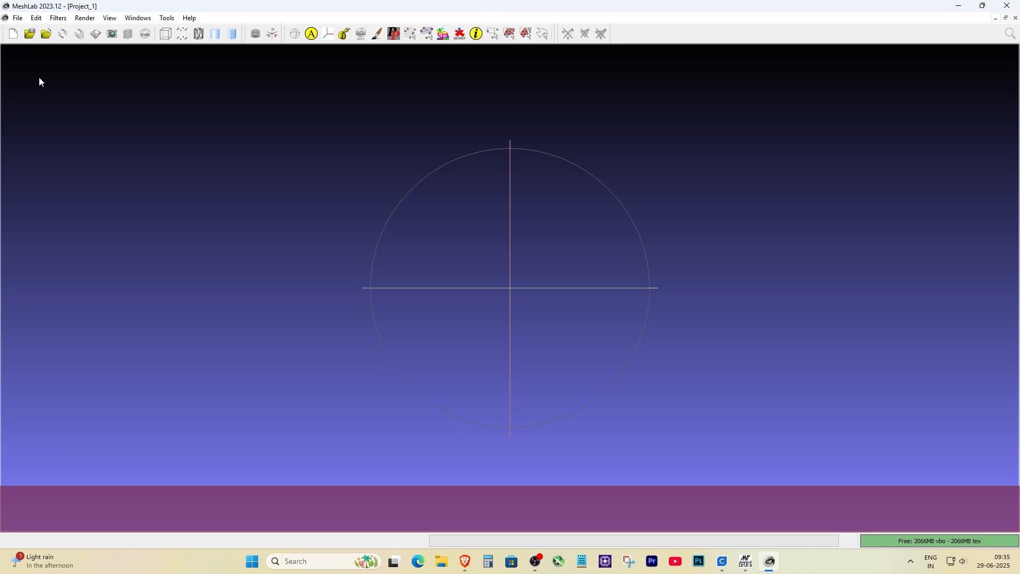
pyautogui.click(17, 17)
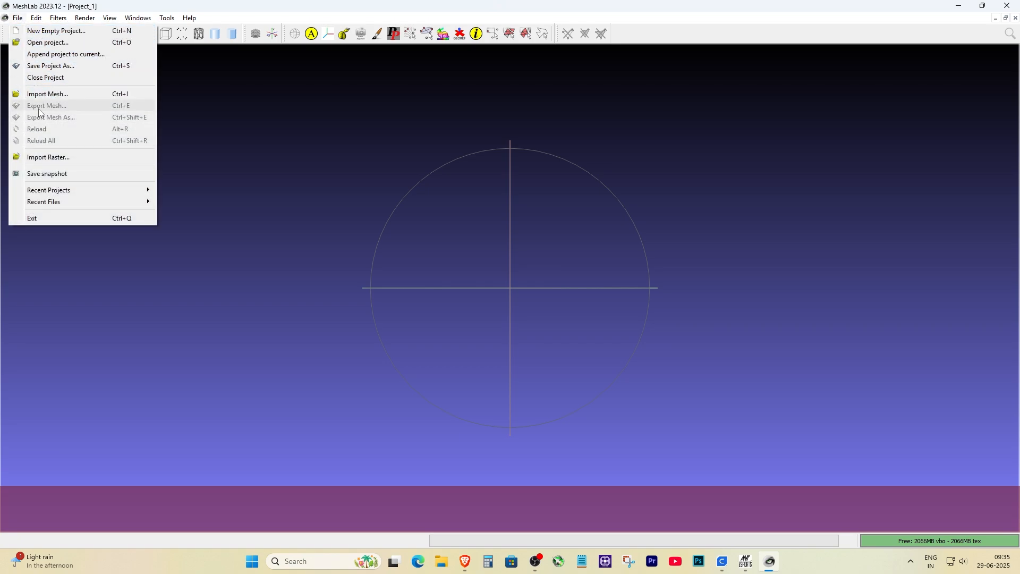
pyautogui.click(46, 94)
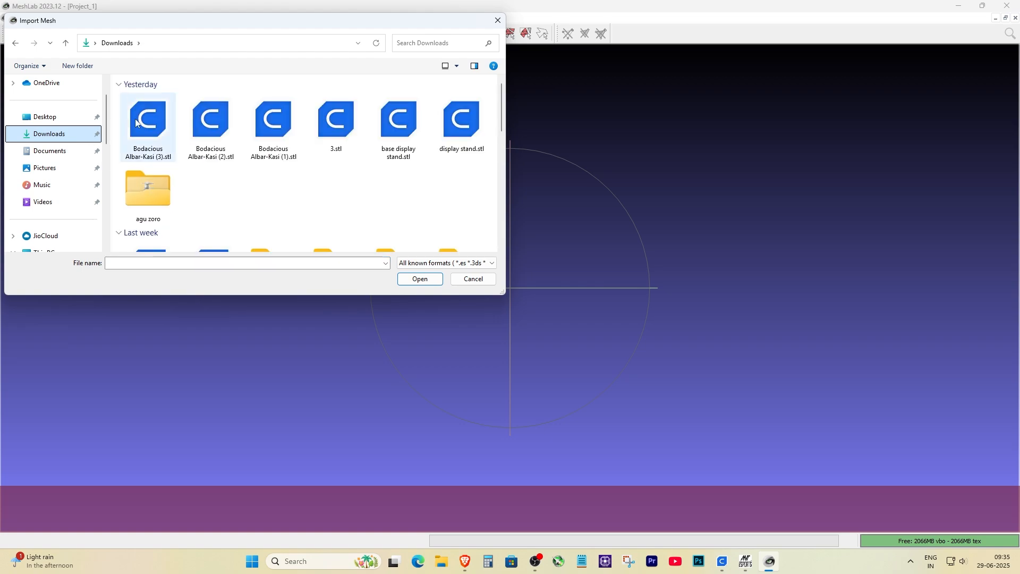
pyautogui.click(419, 279)
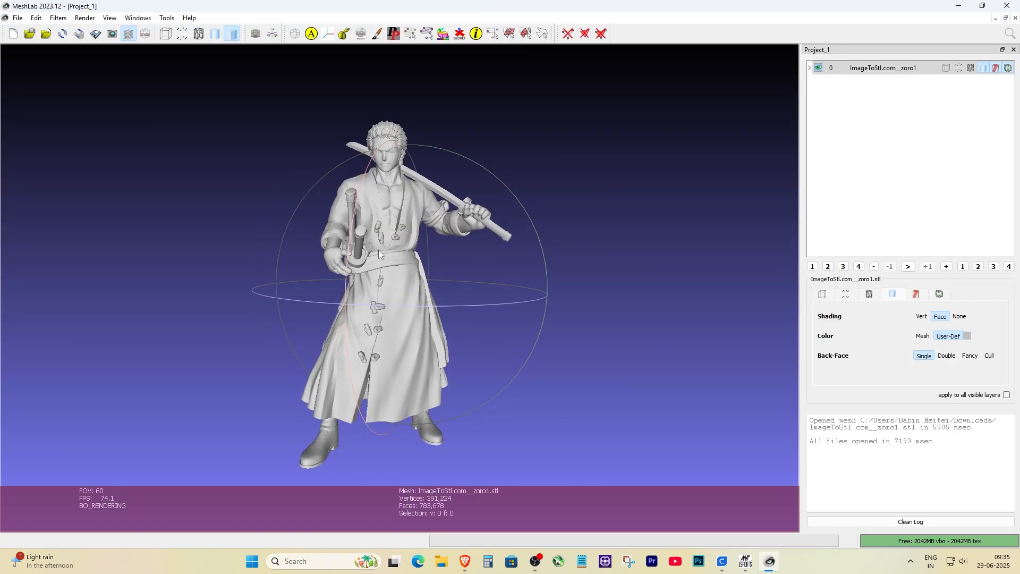
# Bring up Quadric Edge Collapse Decimation from the Remeshing, Simplification and Reconstruction filters
pyautogui.click(35, 17)
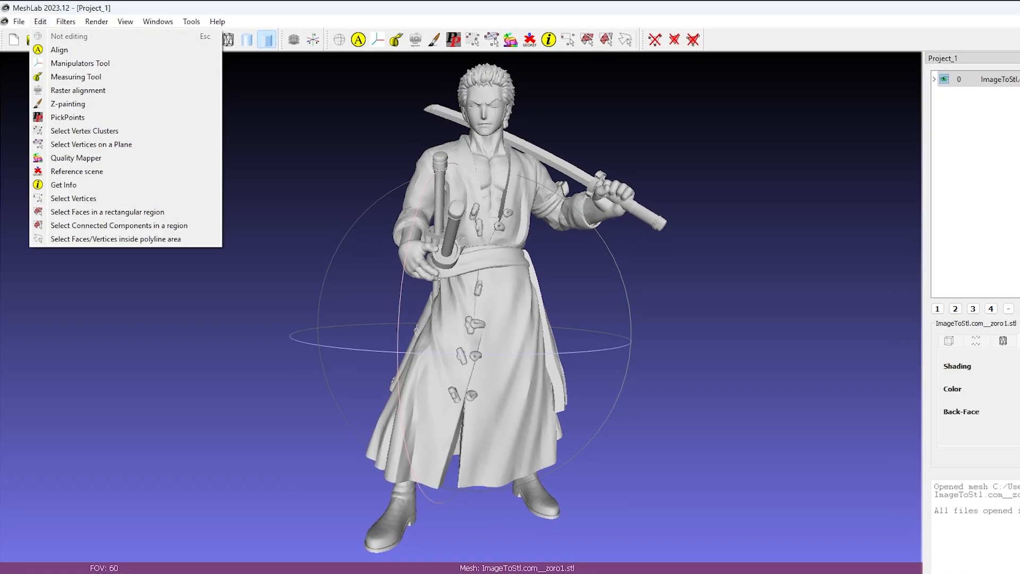
pyautogui.click(76, 25)
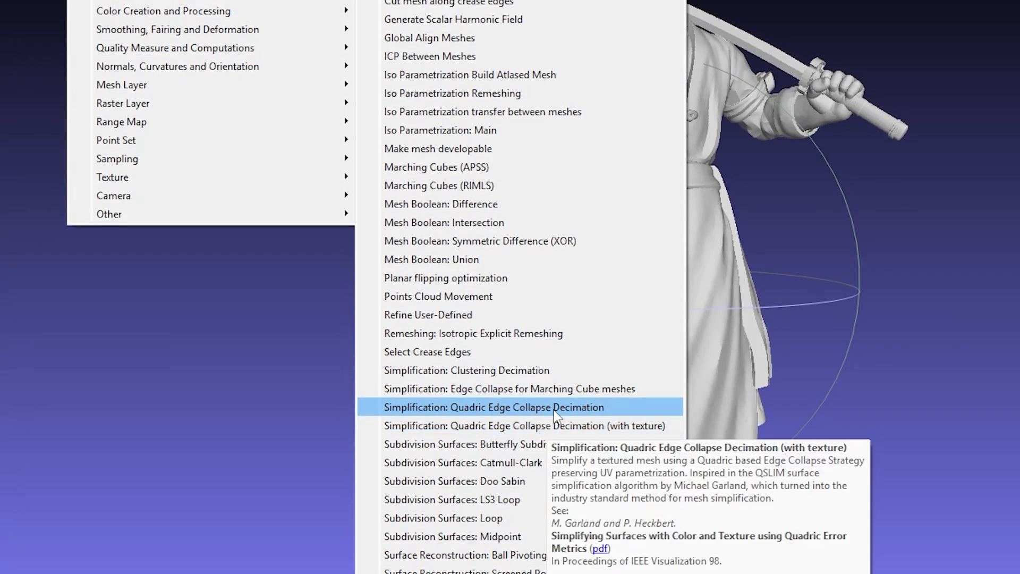
pyautogui.click(493, 406)
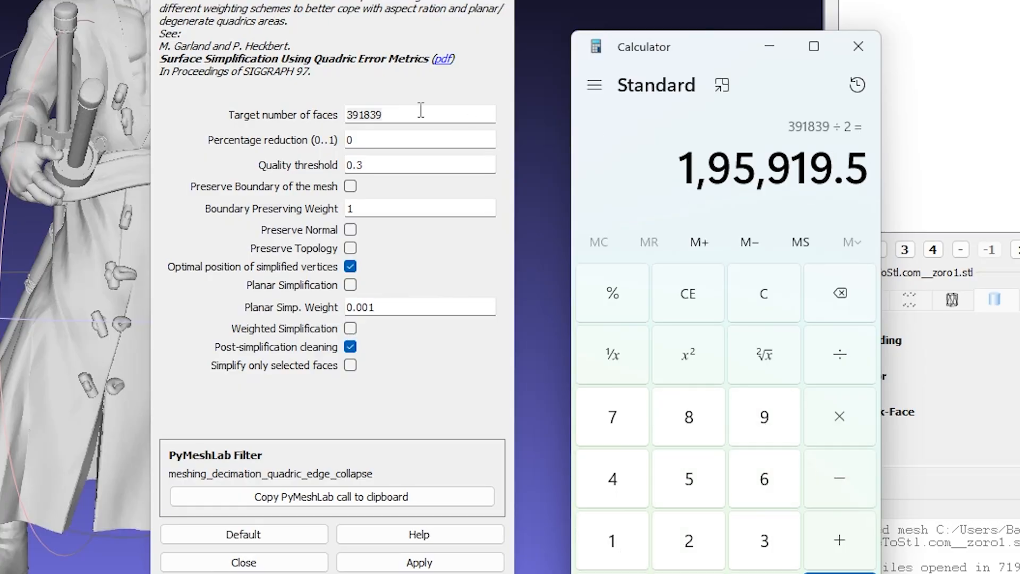
# Decimate the mesh to a target of 195000 faces and apply
pyautogui.write('195000')
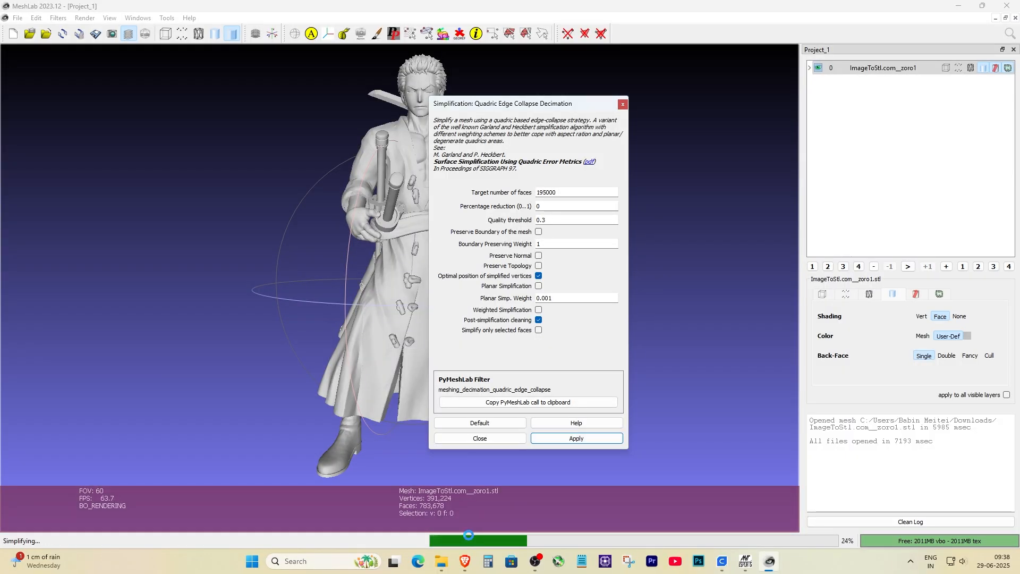
pyautogui.click(574, 438)
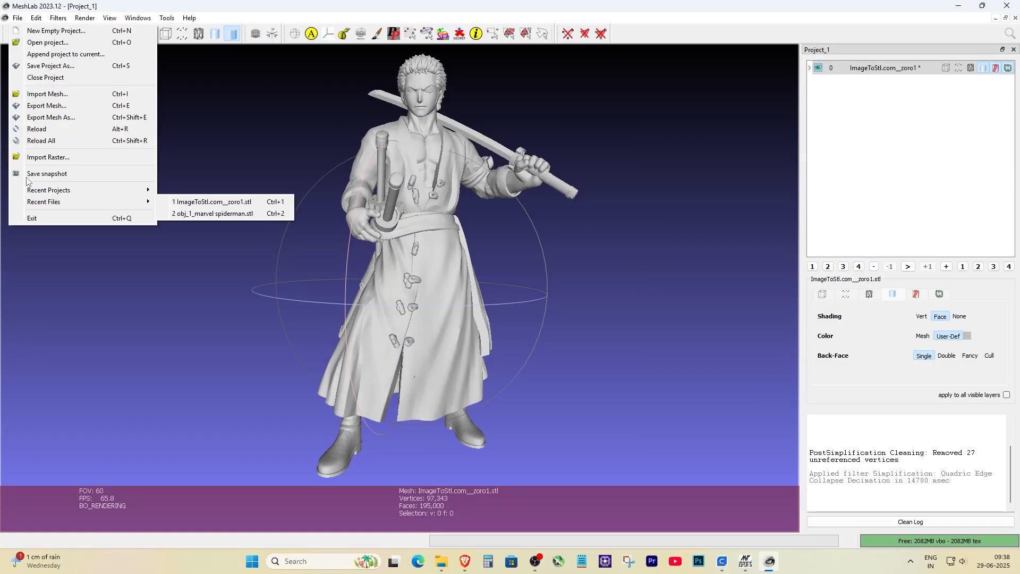
# Export the decimated mesh as zoro reduce.stl in Downloads
pyautogui.click(50, 107)
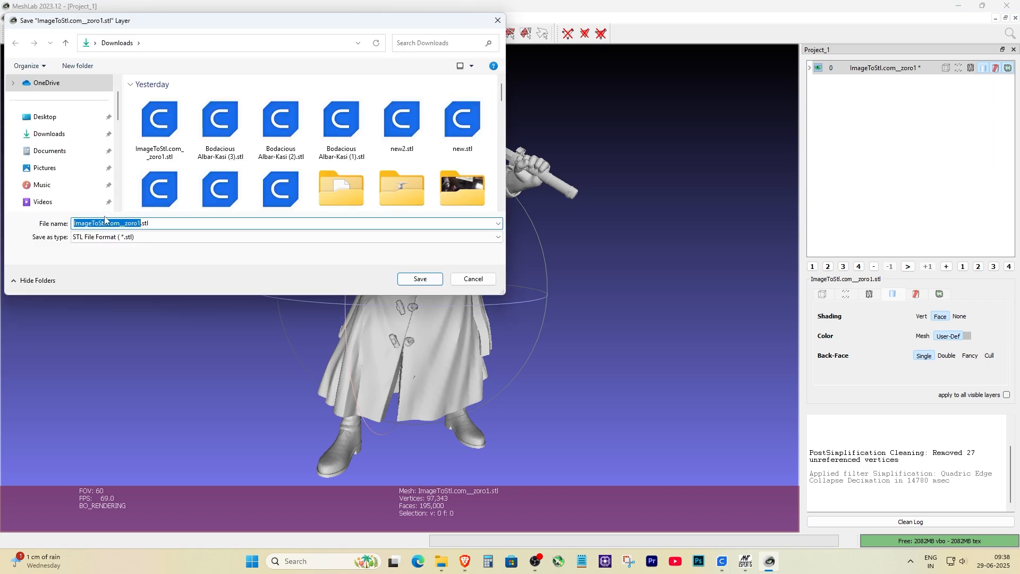
pyautogui.click(419, 278)
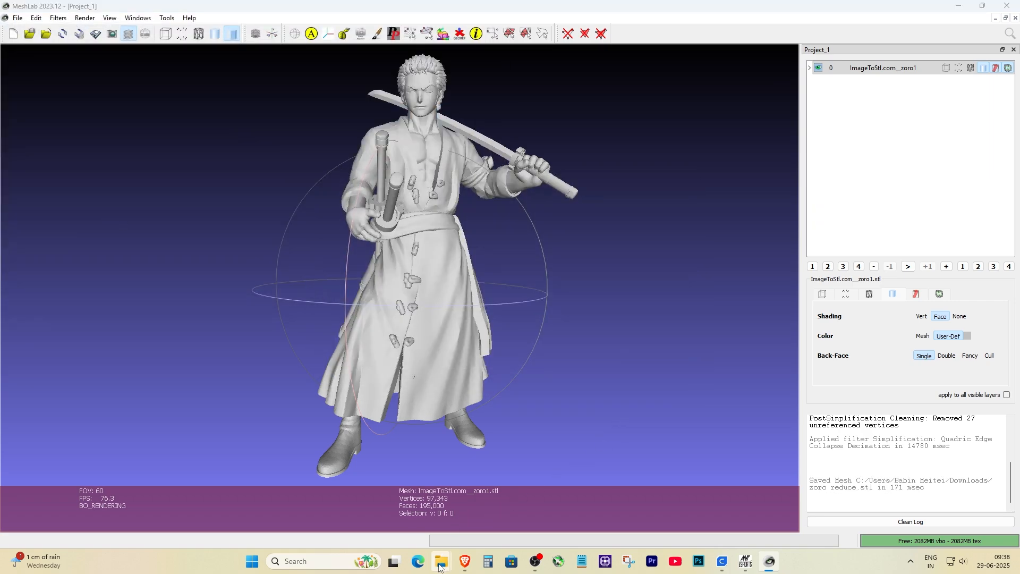